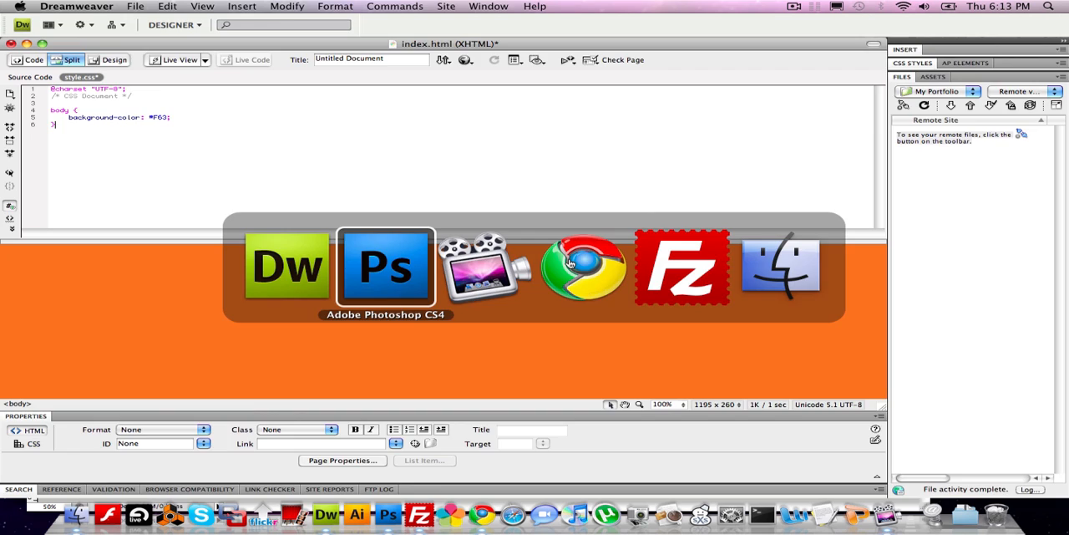
Step: Switch to Photoshop and confirm the orange gradient document is 960×1280 pixels, leaving it unchanged
left_click(386, 266)
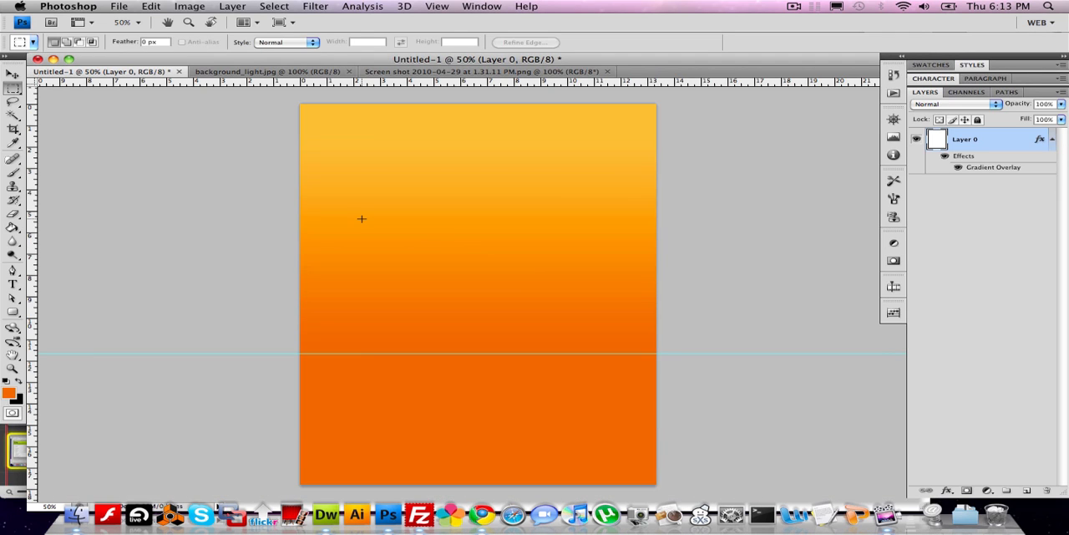
left_click(189, 6)
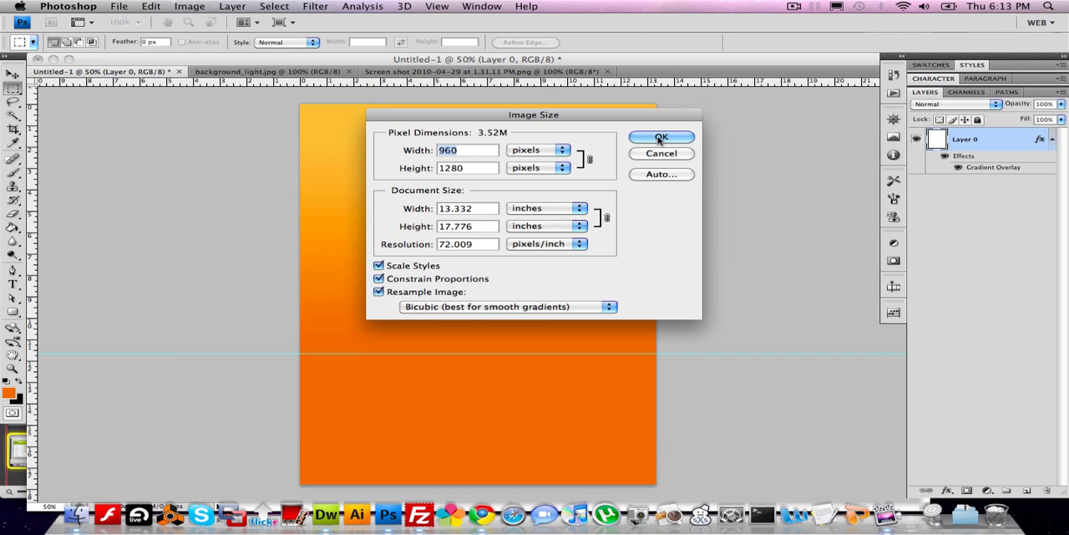
left_click(661, 137)
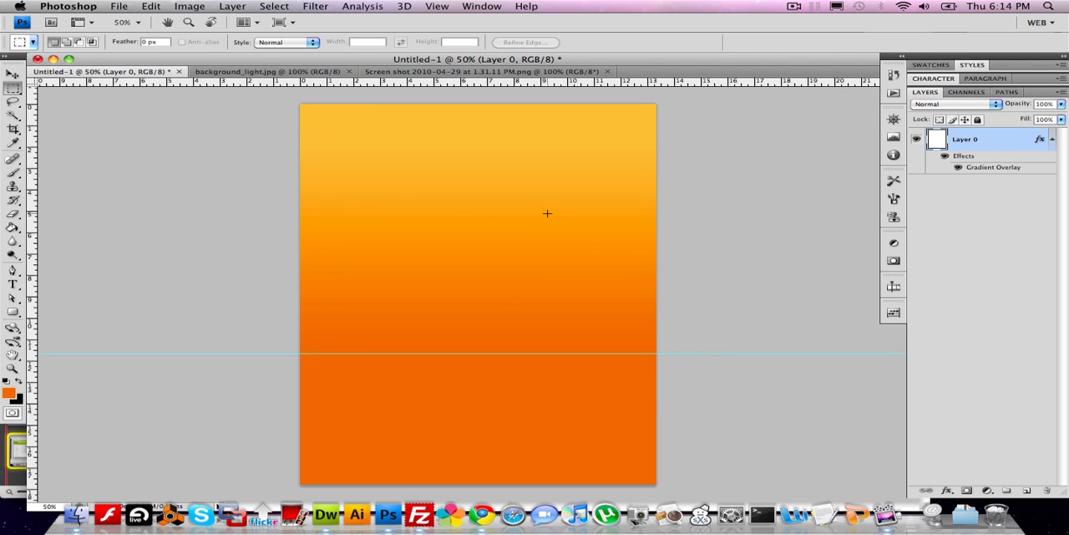
mouse_move(106, 257)
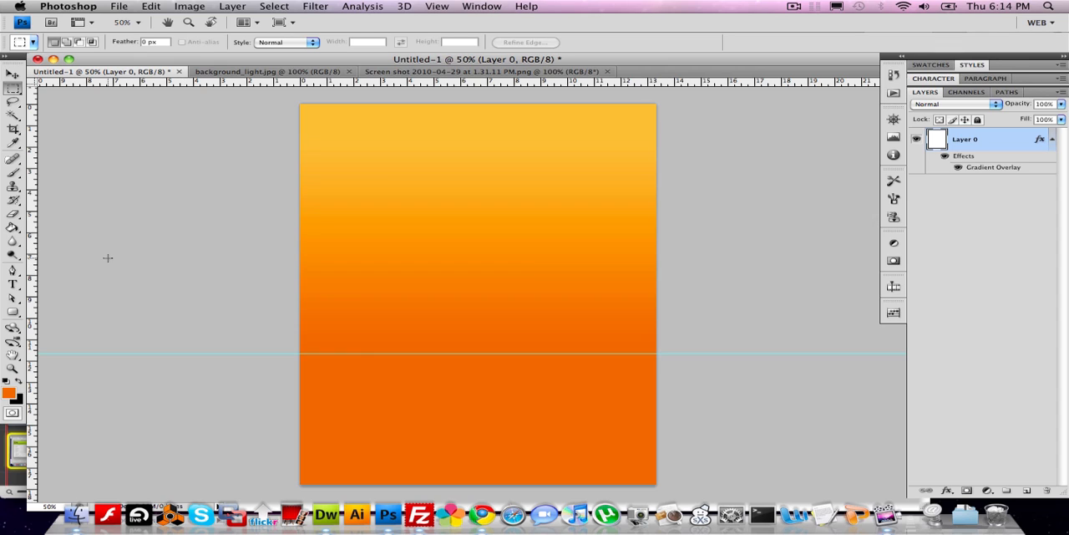
mouse_move(72, 313)
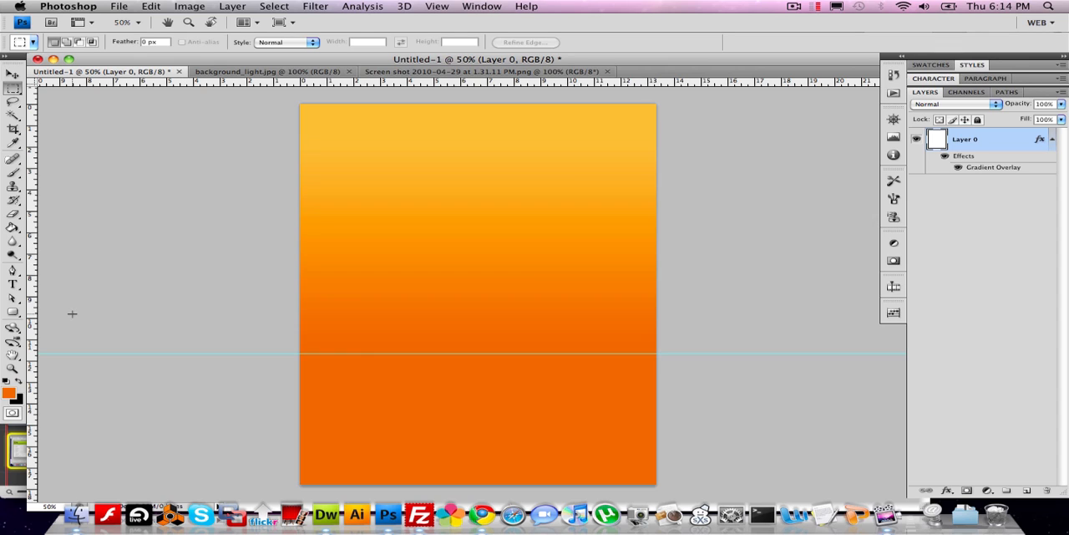
mouse_move(94, 195)
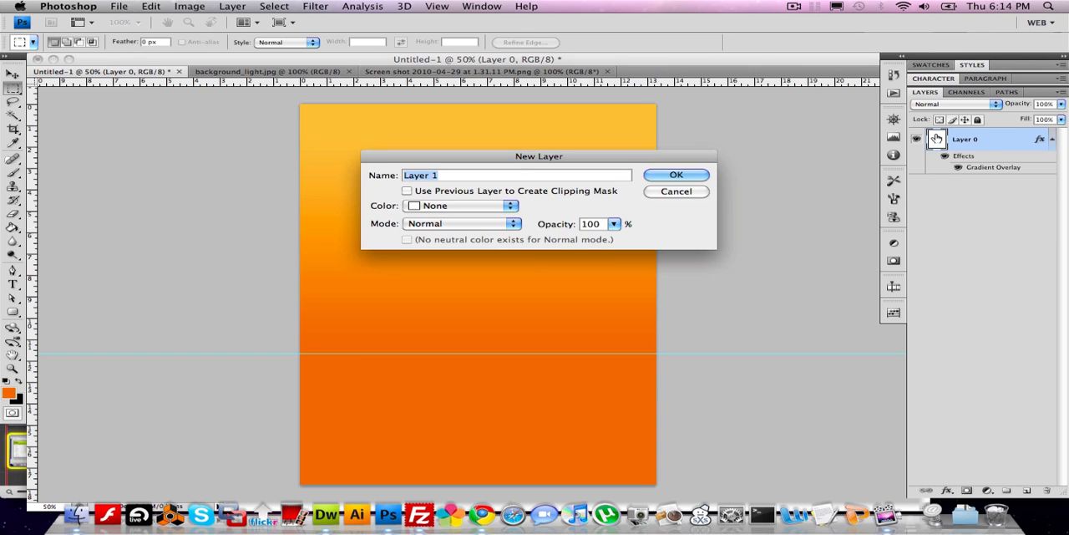
Step: Add a new empty Layer 1 above the gradient-filled layer
left_click(676, 175)
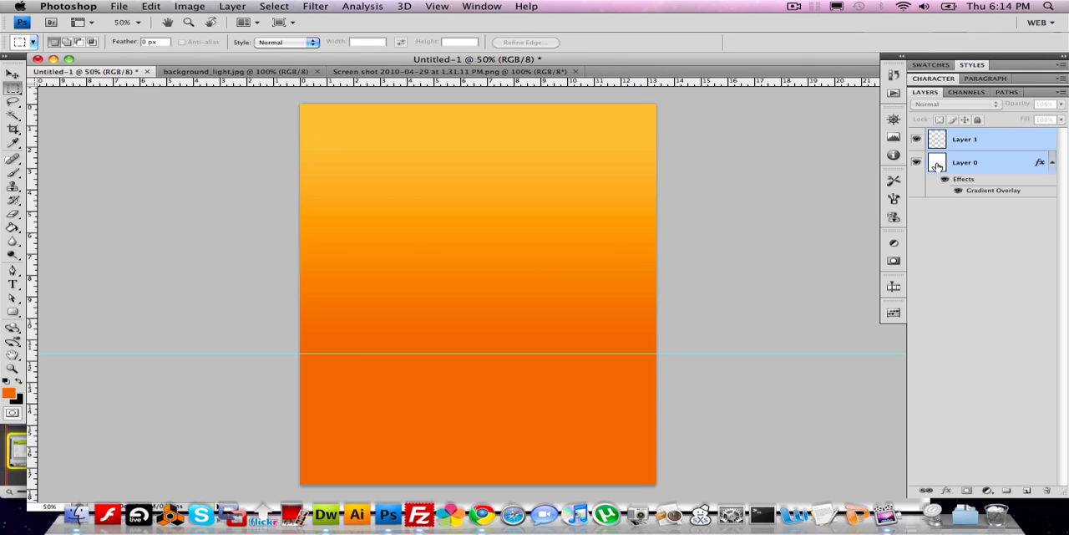
mouse_move(936, 162)
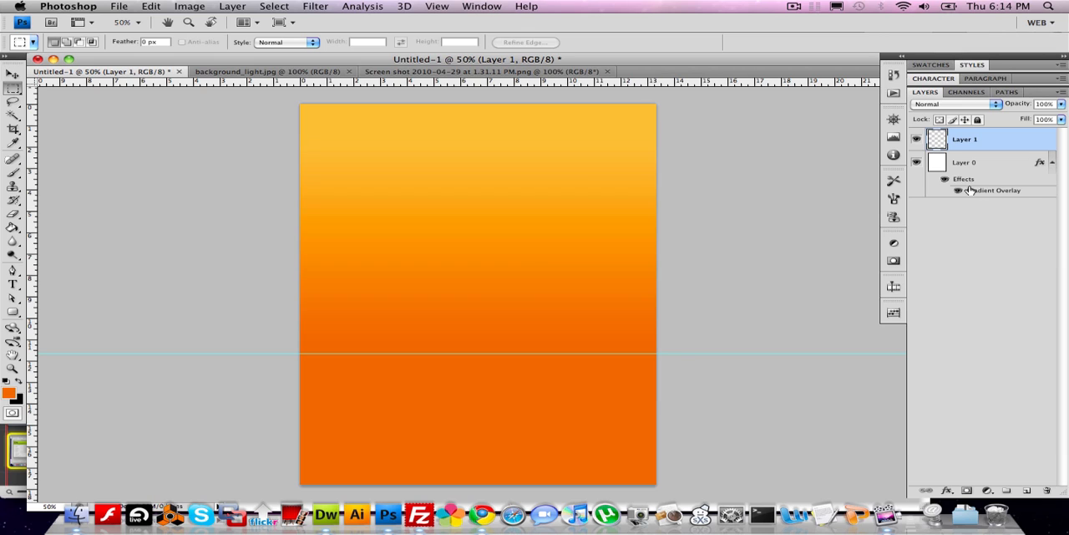
mouse_move(865, 167)
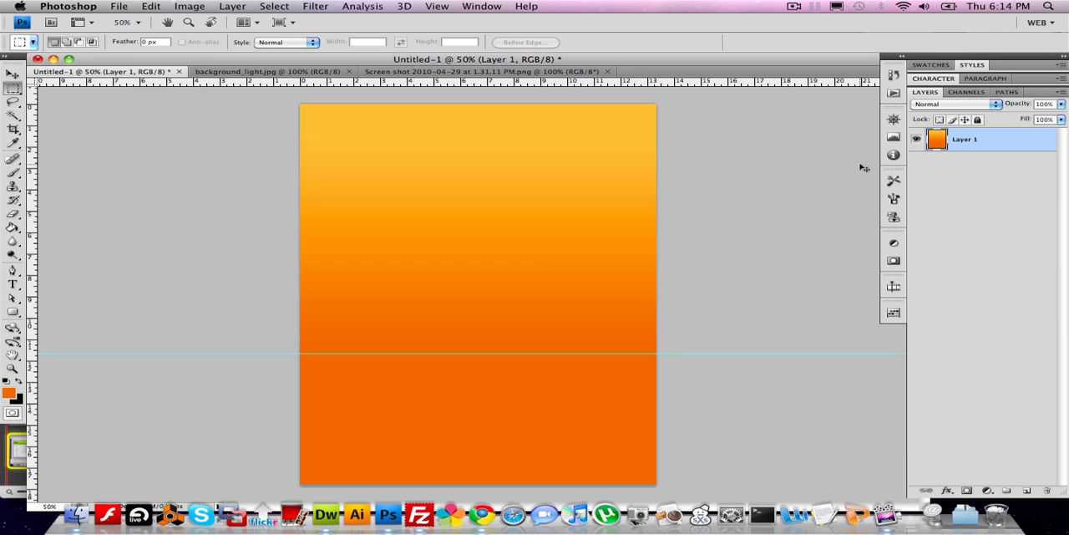
mouse_move(235, 159)
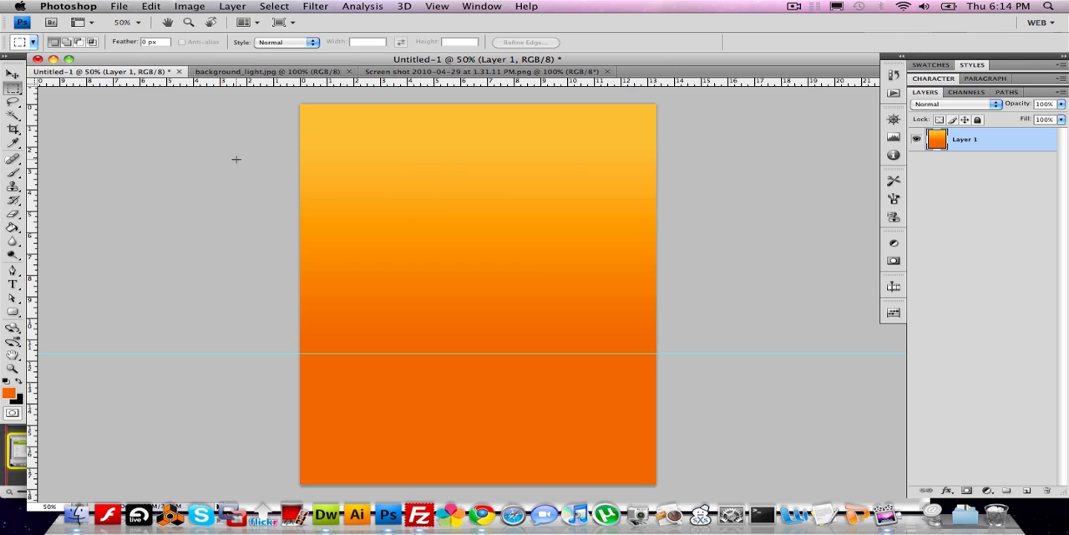
Step: Sample the gradient's top (fbb951) and bottom (e36d11) colours as the foreground colour
left_click(8, 393)
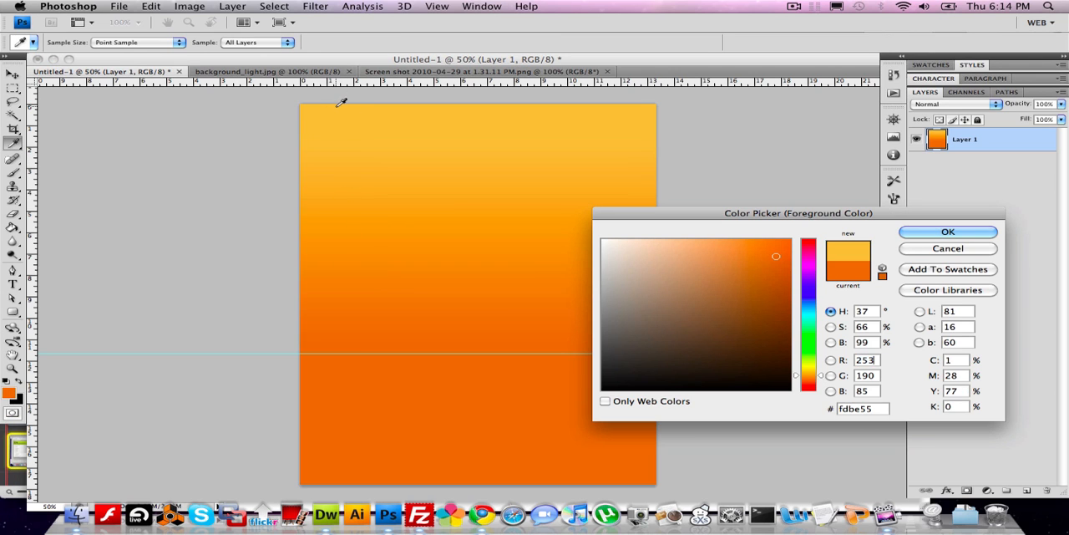
left_click_drag(798, 213, 781, 141)
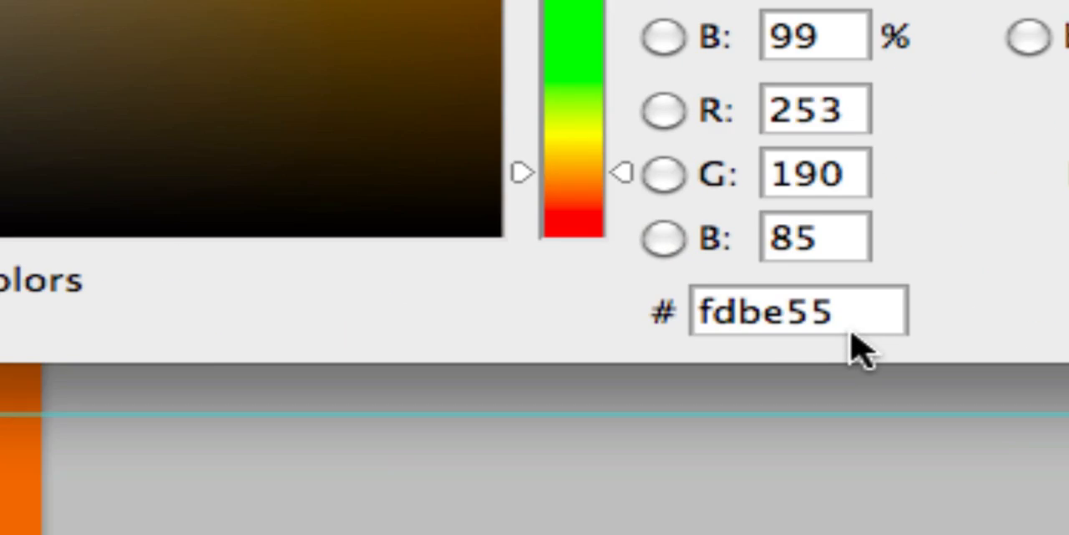
triple_click(798, 312)
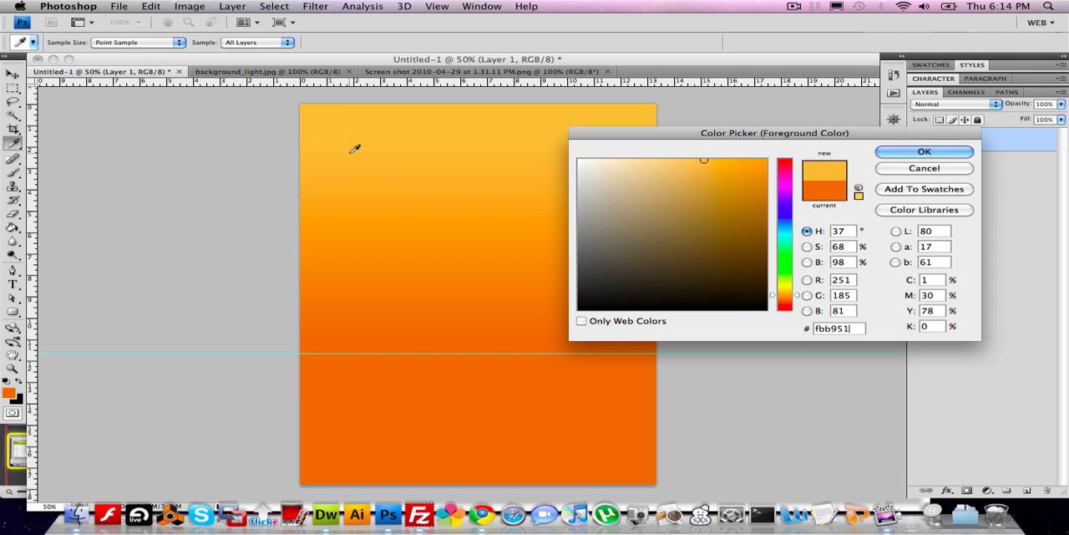
left_click(358, 207)
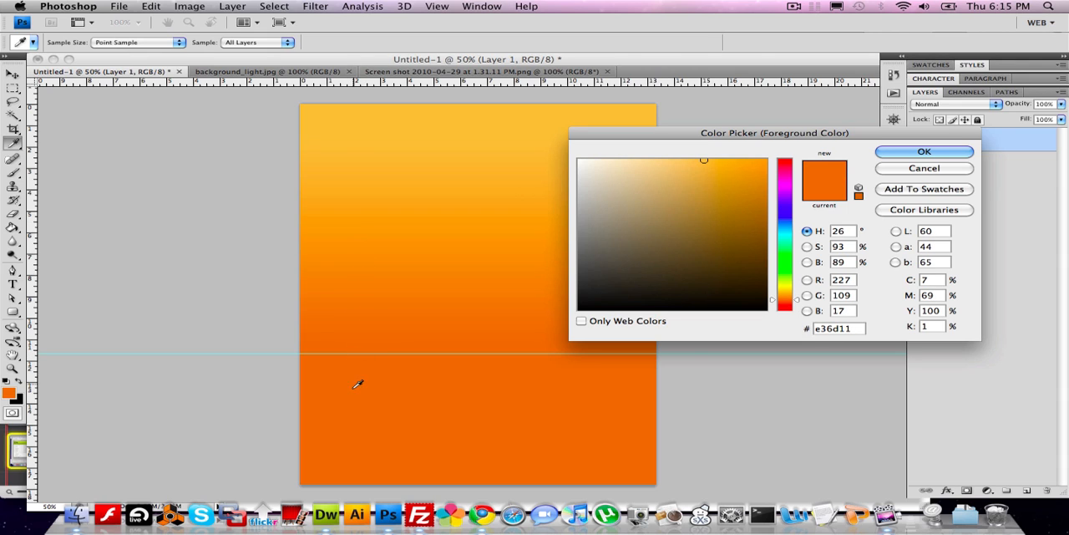
left_click(752, 174)
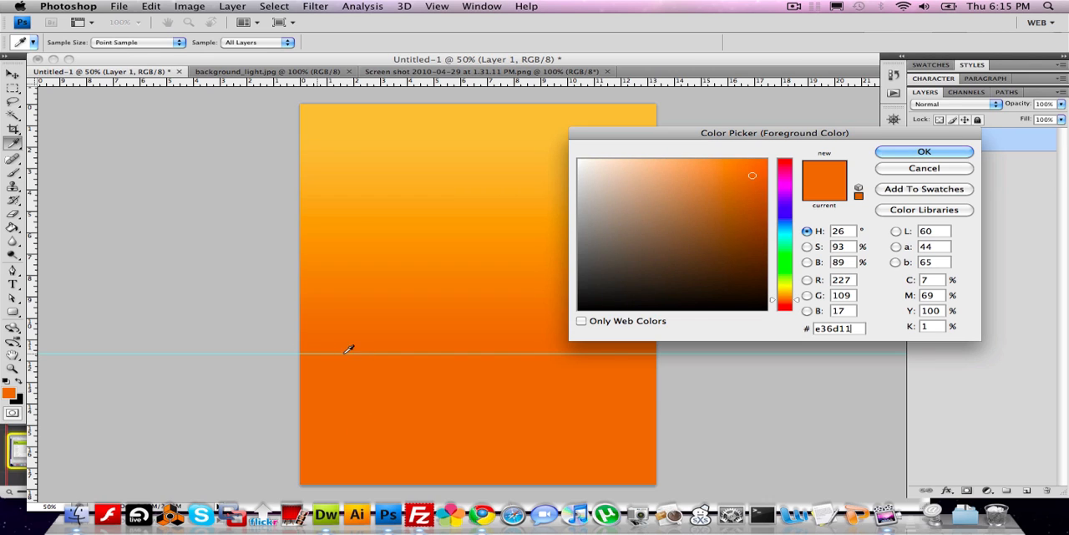
mouse_move(906, 238)
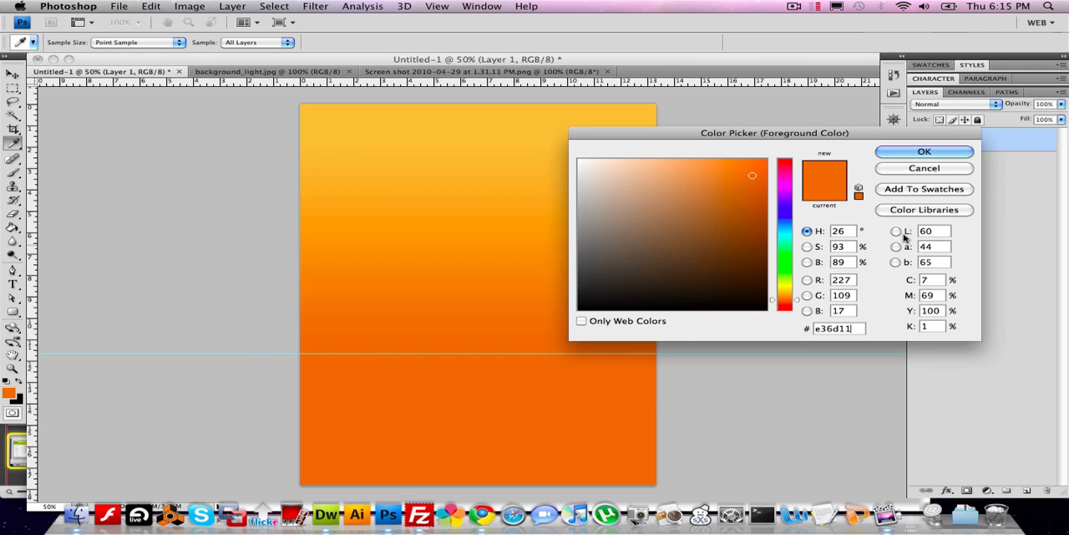
left_click(924, 152)
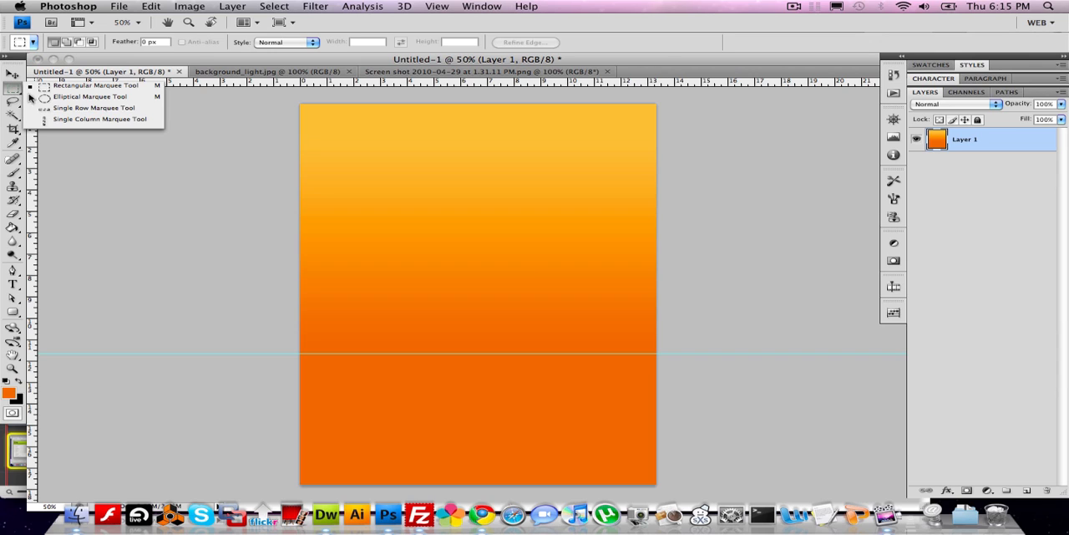
mouse_move(71, 119)
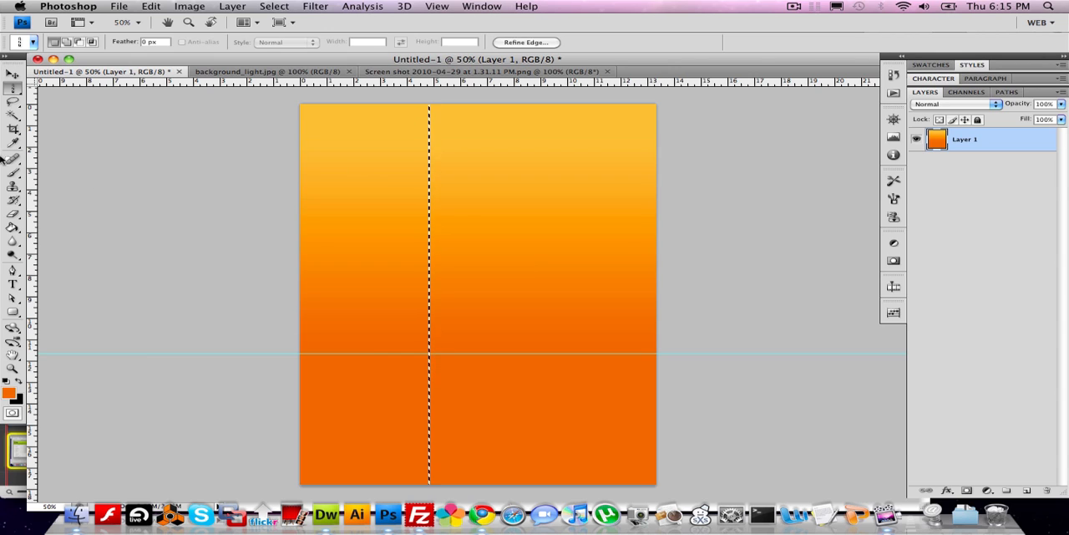
Step: Trim the single-column selection with an intersecting rectangular marquee down to the guide
left_click(12, 75)
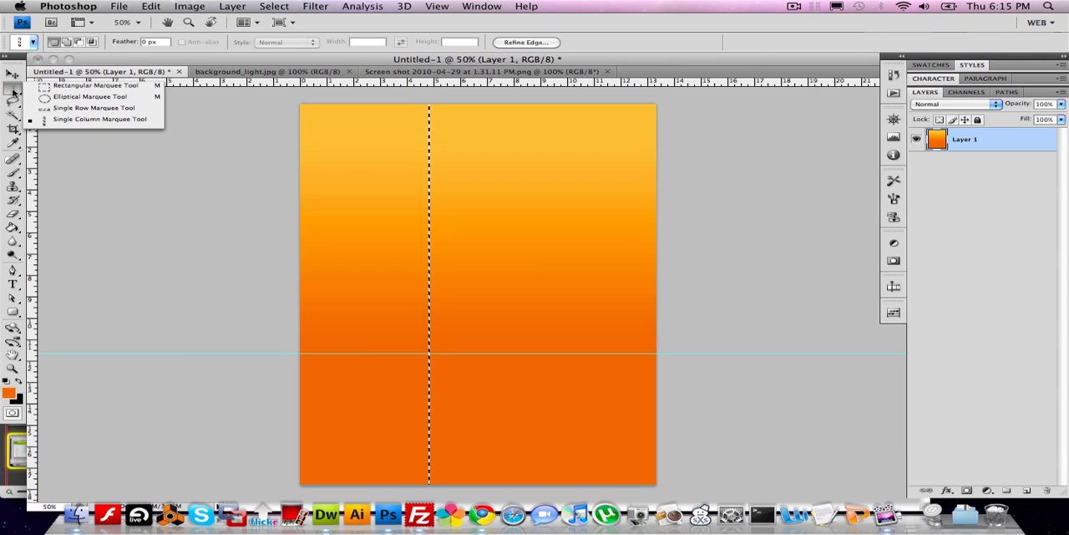
left_click(94, 85)
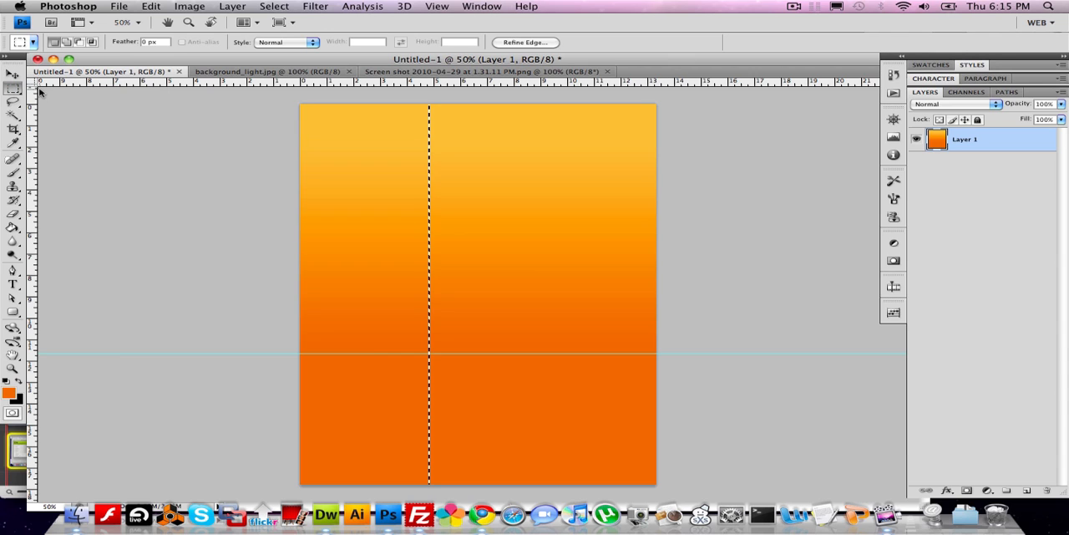
mouse_move(349, 469)
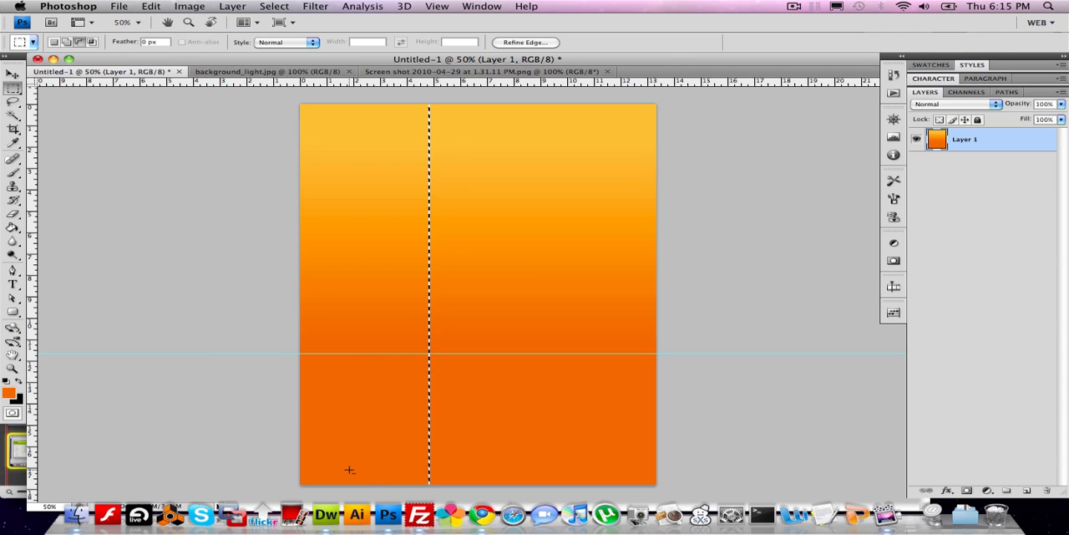
left_click_drag(349, 470, 494, 425)
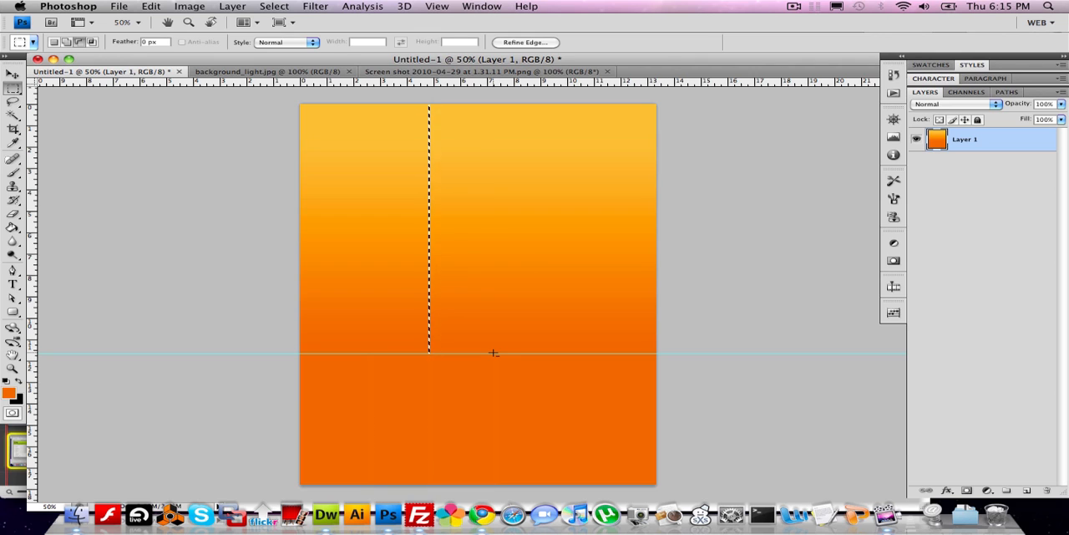
mouse_move(585, 218)
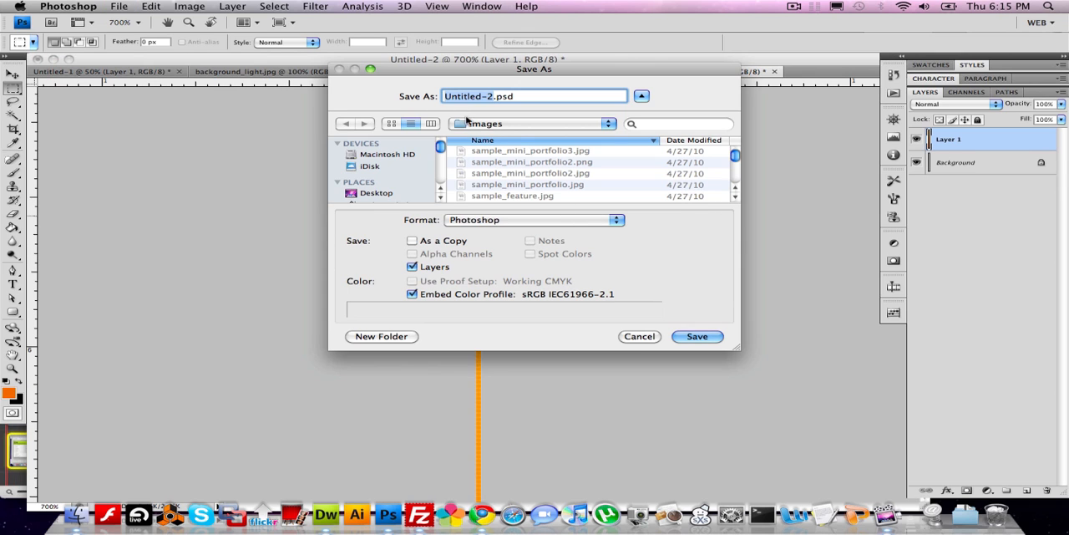
Step: Save the slice as a JPEG in the images folder without an embedded colour profile
left_click(534, 123)
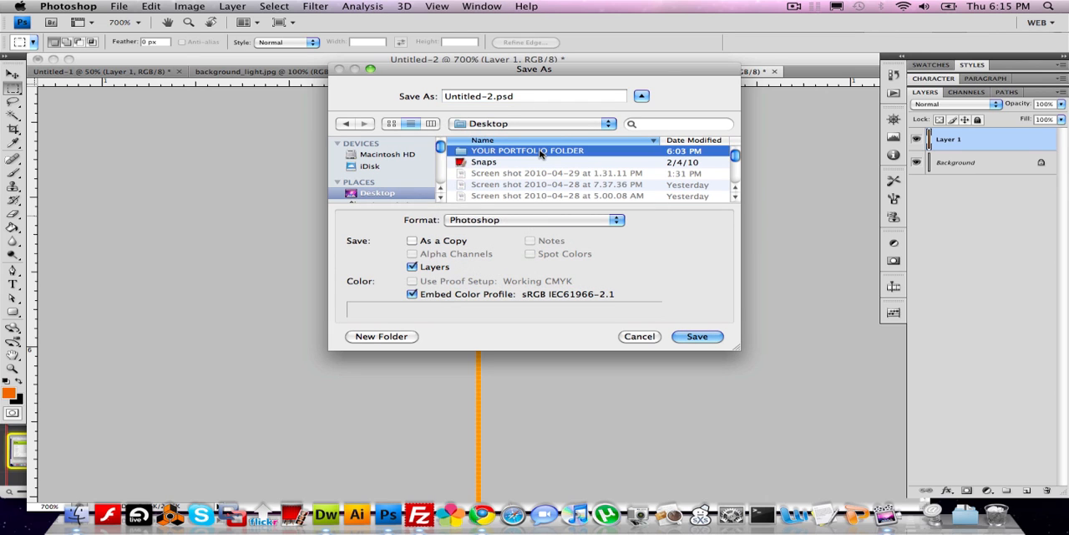
double_click(527, 150)
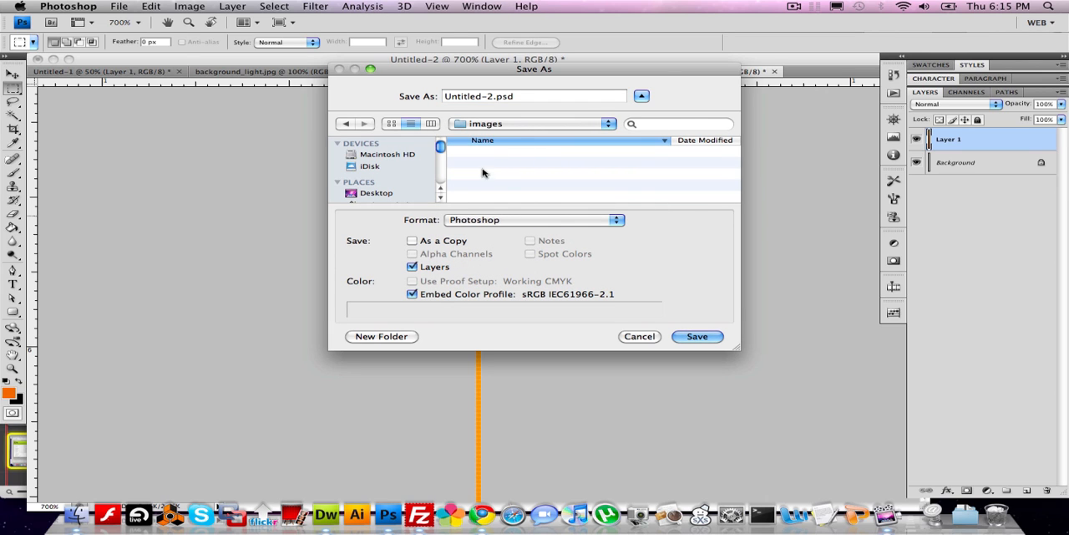
left_click(534, 220)
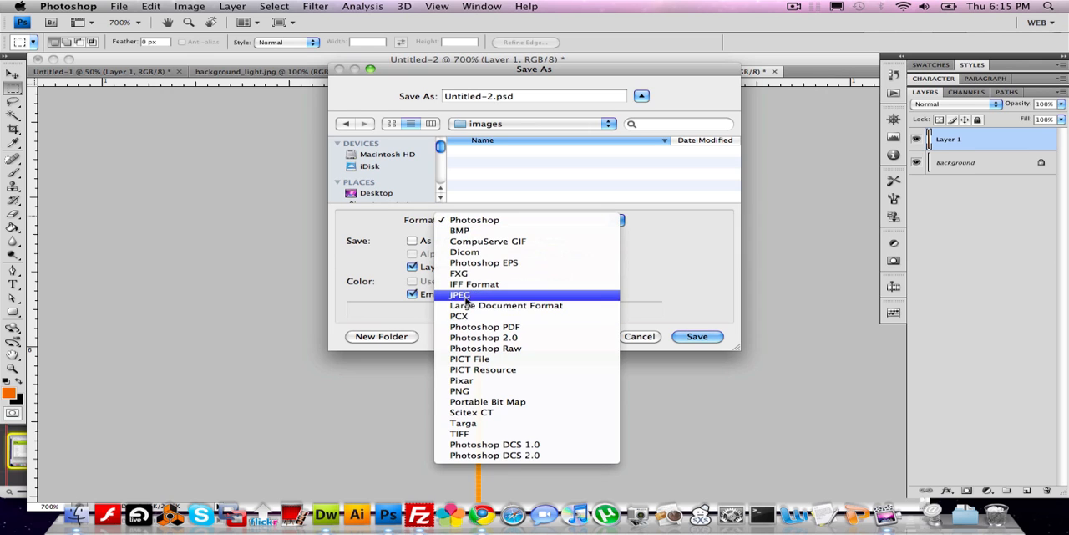
left_click(459, 294)
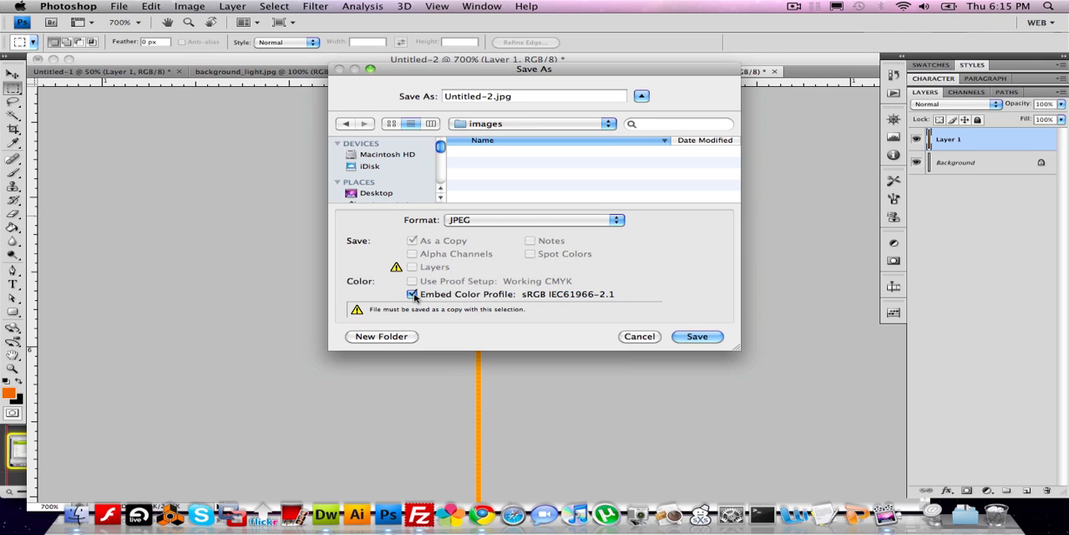
left_click(411, 294)
type("backg")
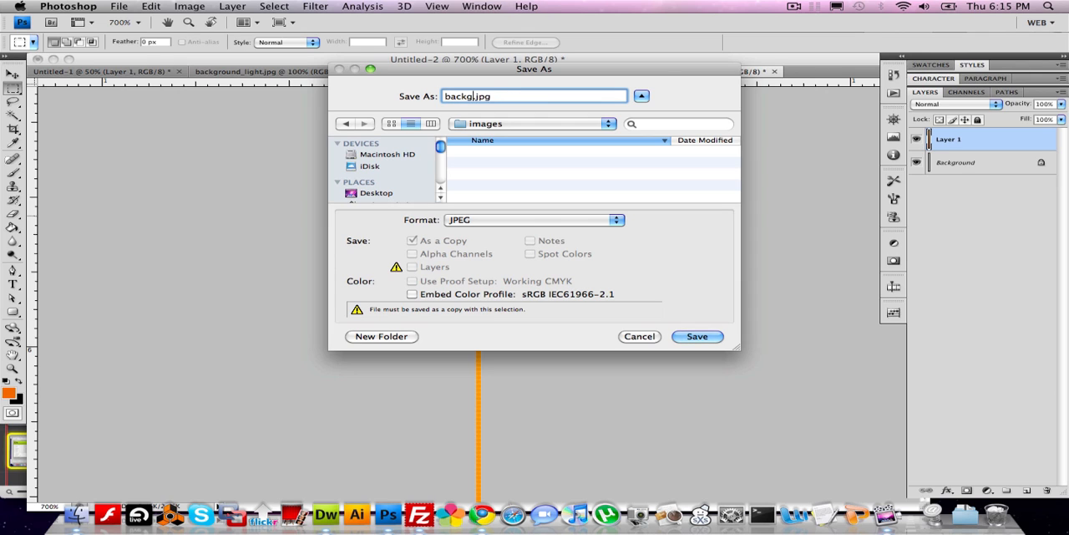
left_click(696, 336)
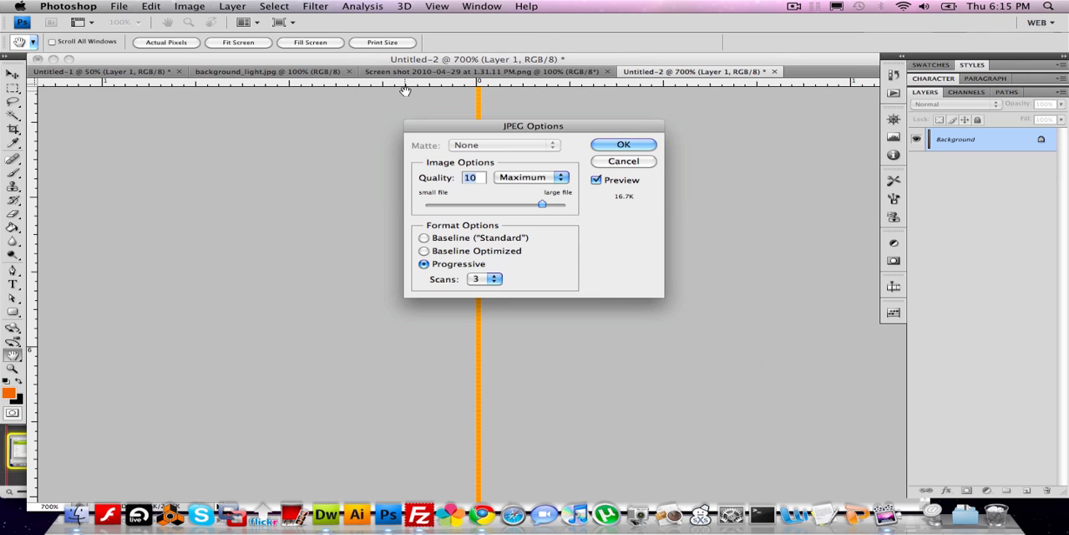
left_click(623, 143)
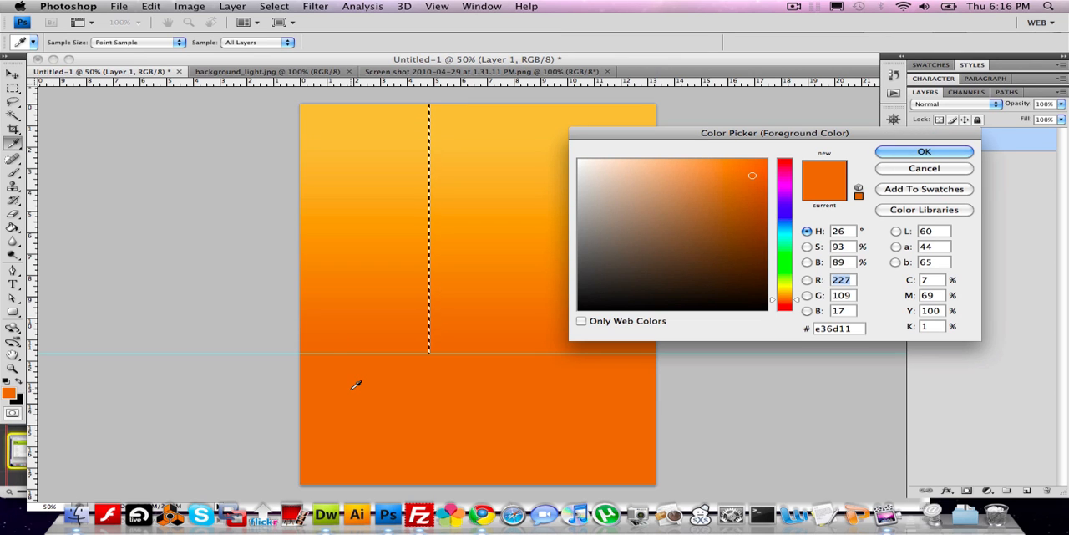
Step: Close the Color Picker after reading the solid orange hex value e36d11
left_click(839, 328)
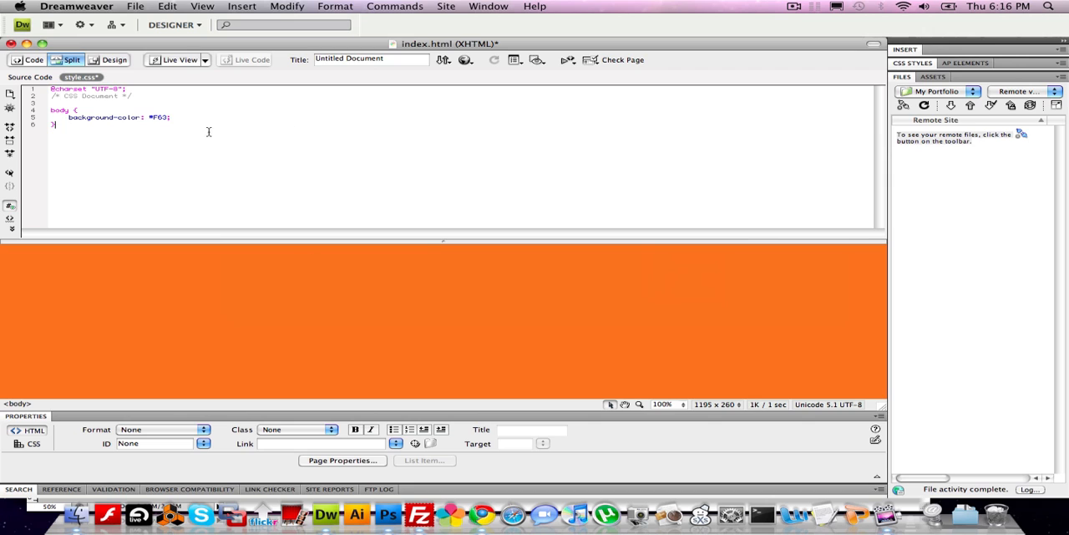
Step: Replace #F63 with e36d11 in the body background-color and refresh the preview
double_click(159, 117)
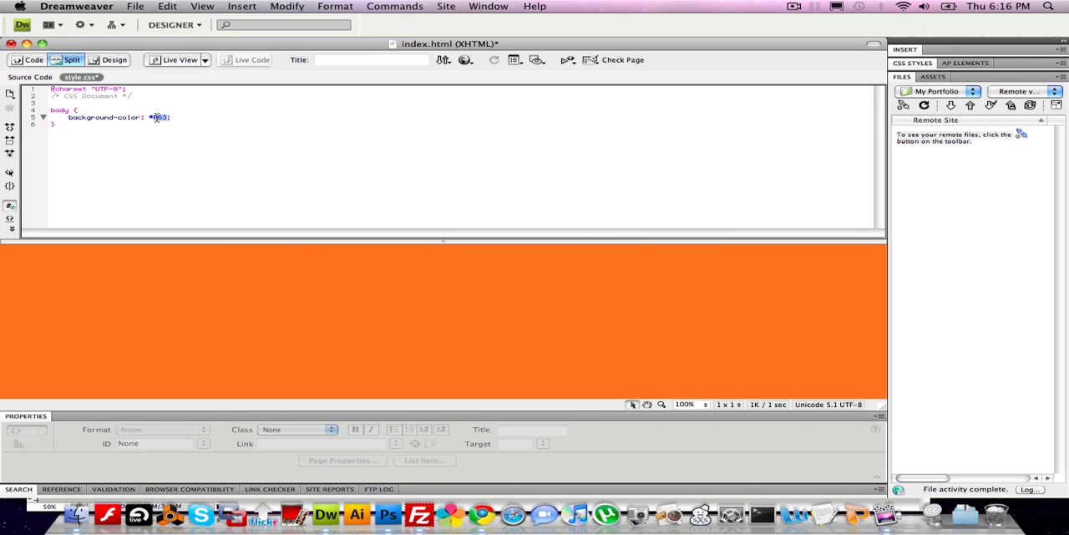
type("e36d1f")
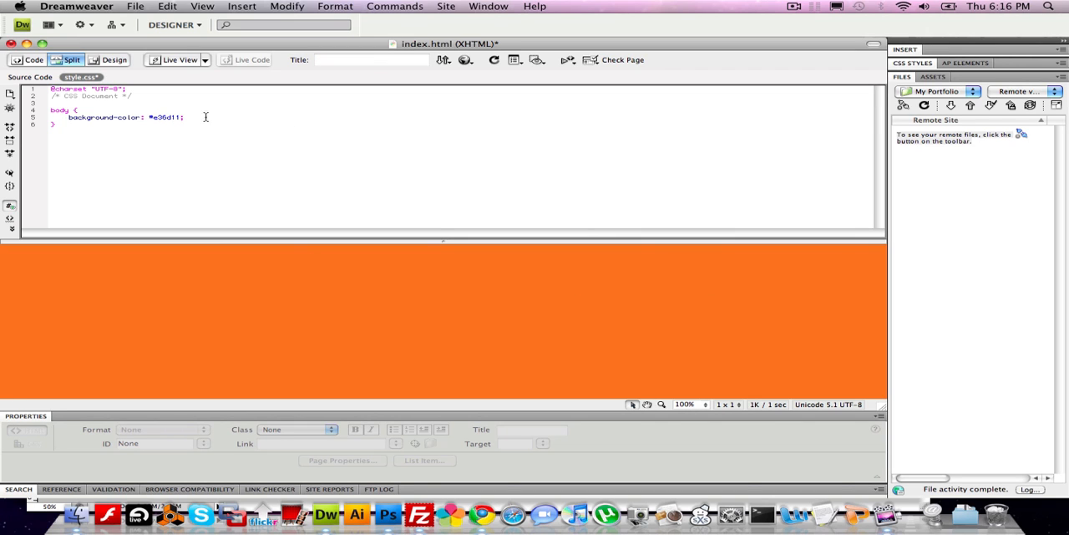
left_click(176, 310)
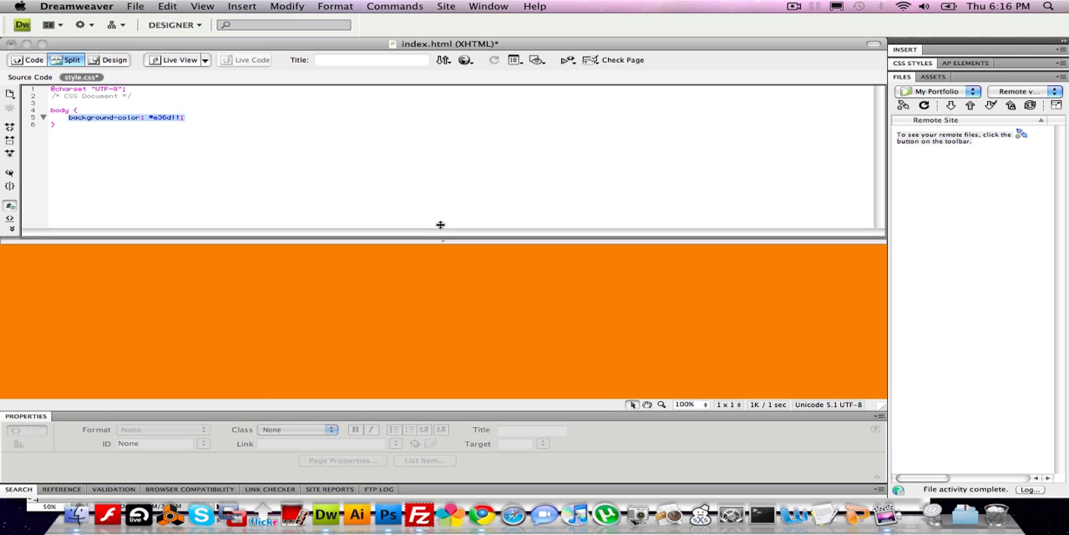
Step: Rewrite the body rule as background: url(images/background_slice.jpg) #e36d11 repeat-x
left_click_drag(440, 235, 444, 187)
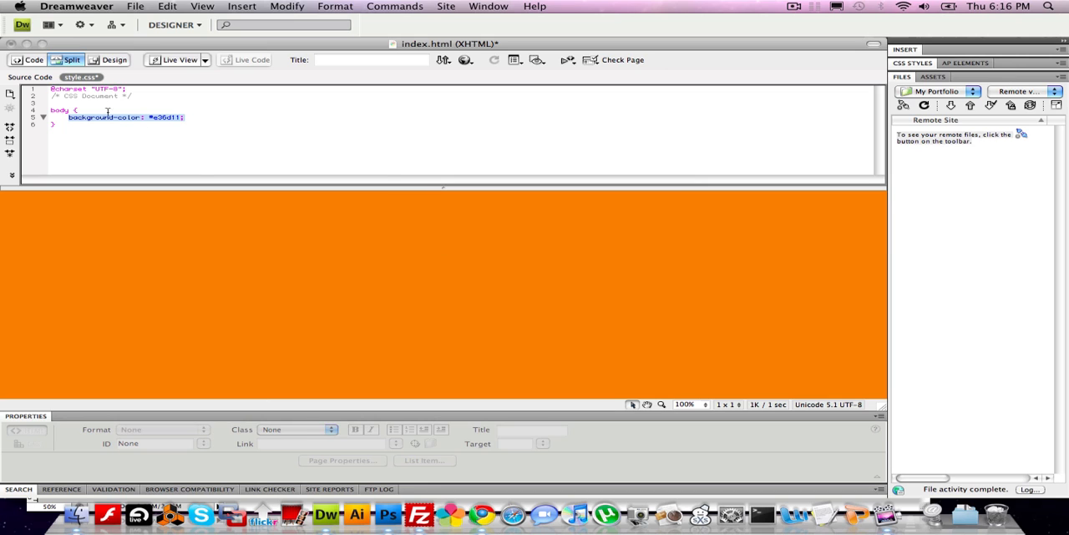
left_click(186, 117)
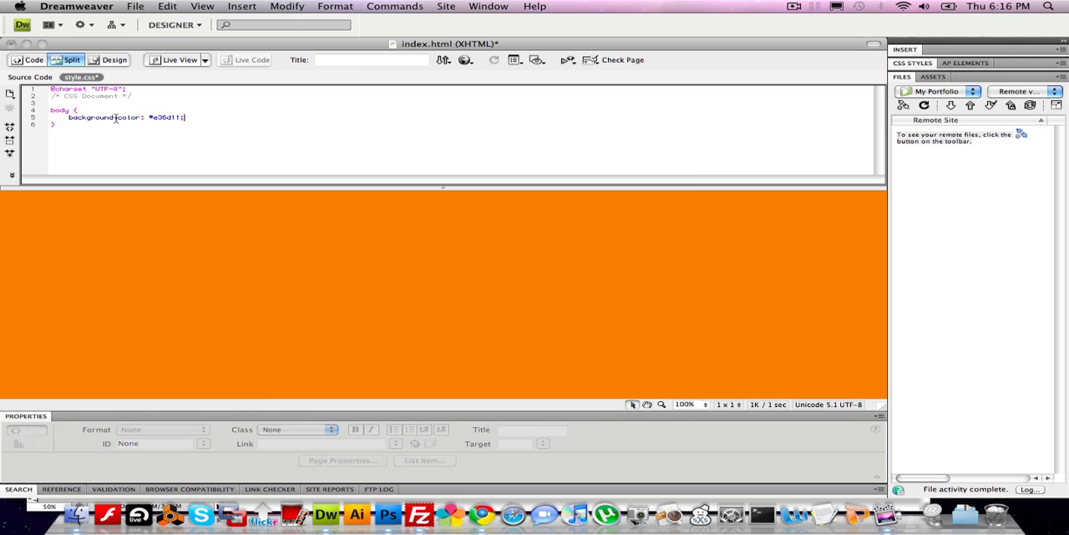
double_click(129, 117)
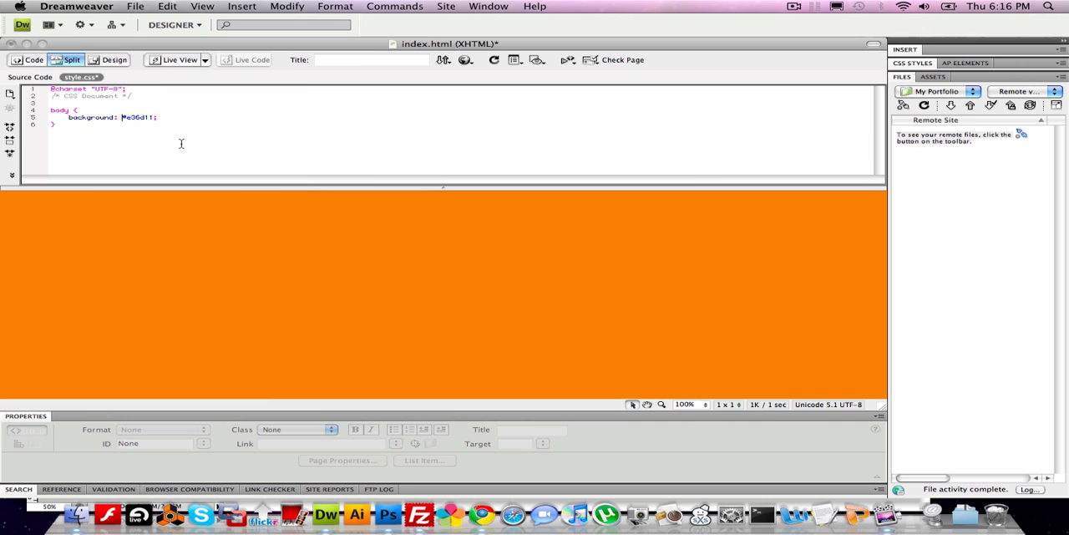
type("url(")
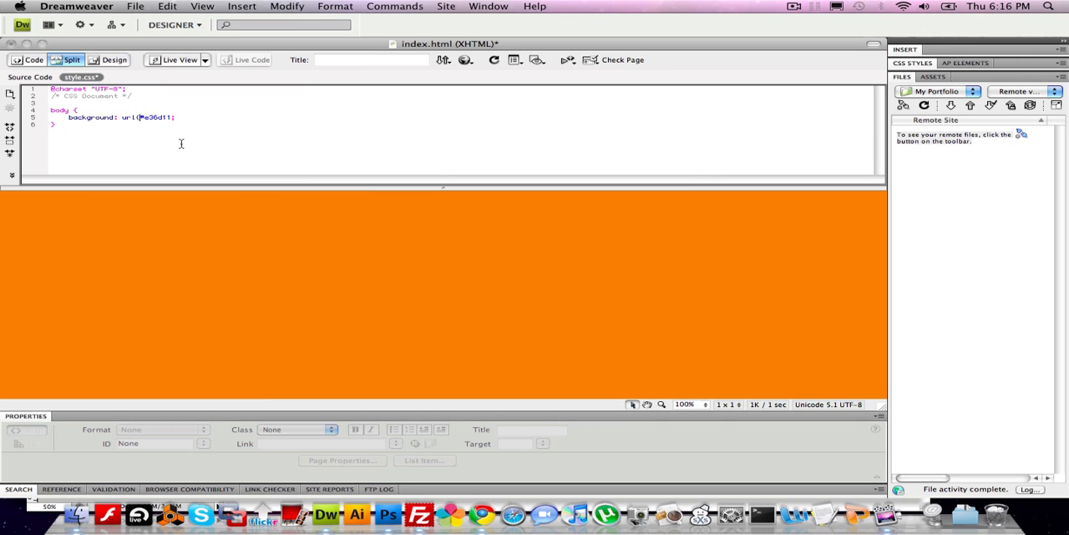
type("images")
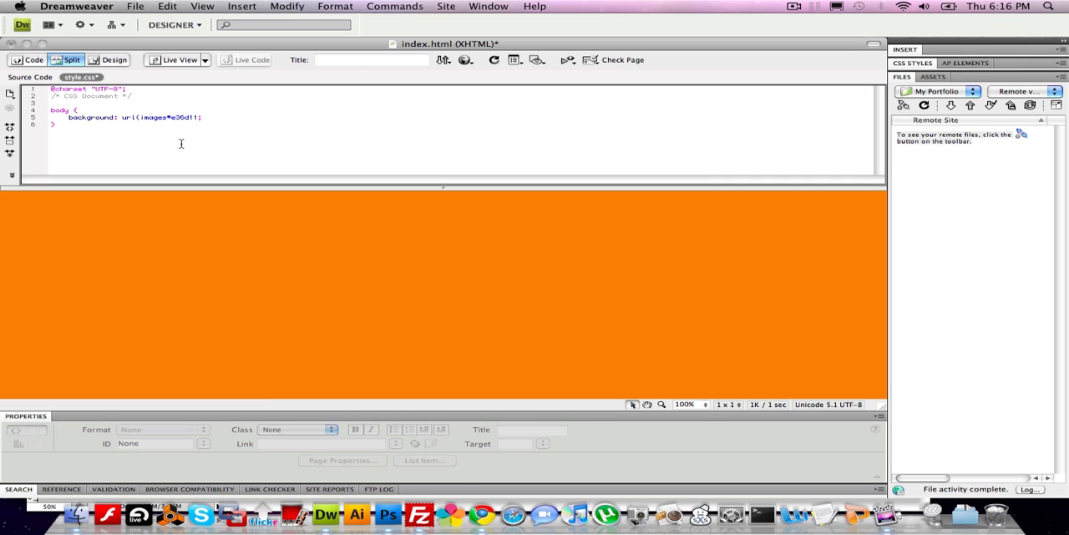
type("/background")
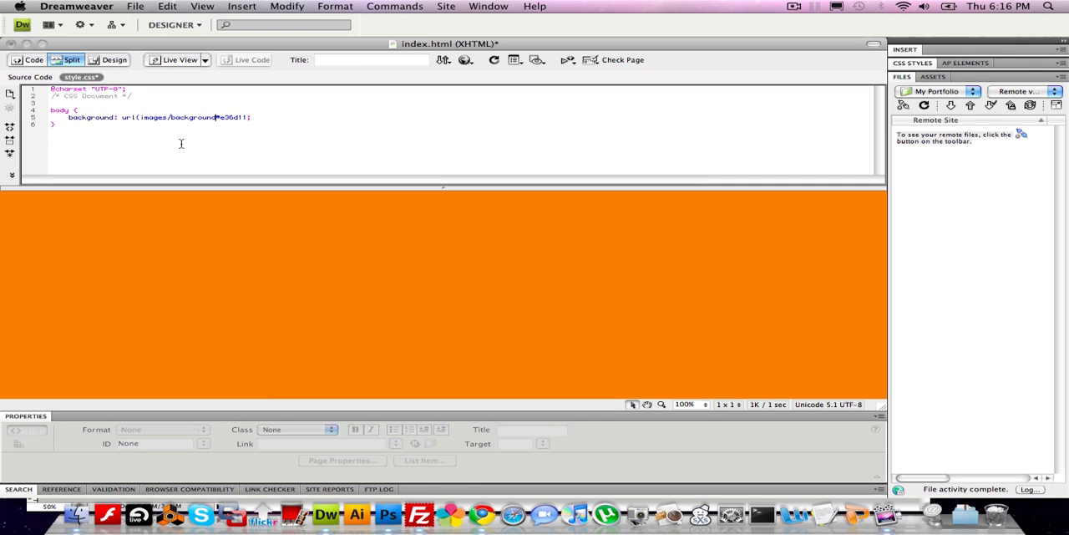
type("_slice.jpg)")
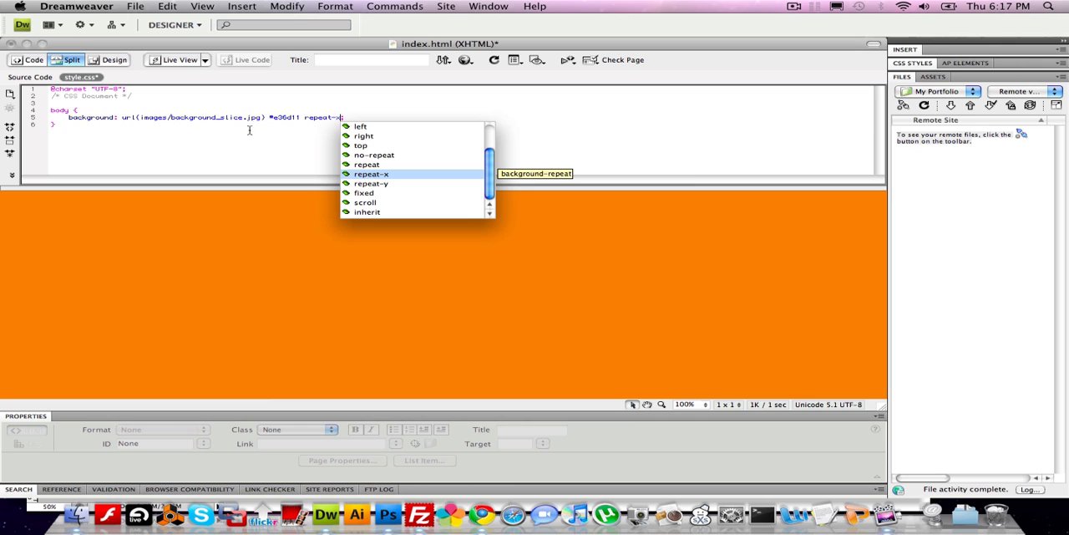
left_click(371, 174)
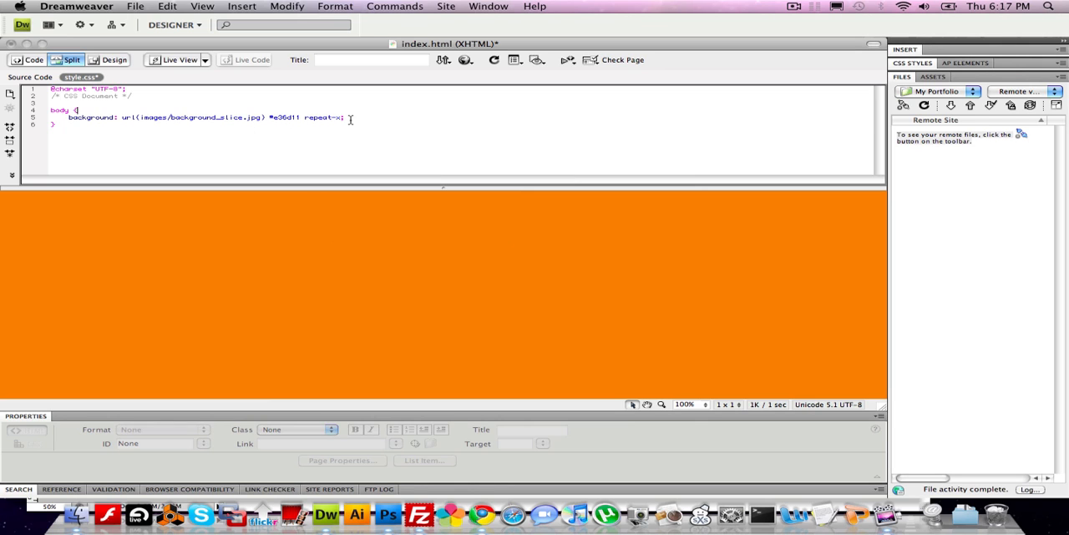
left_click(305, 259)
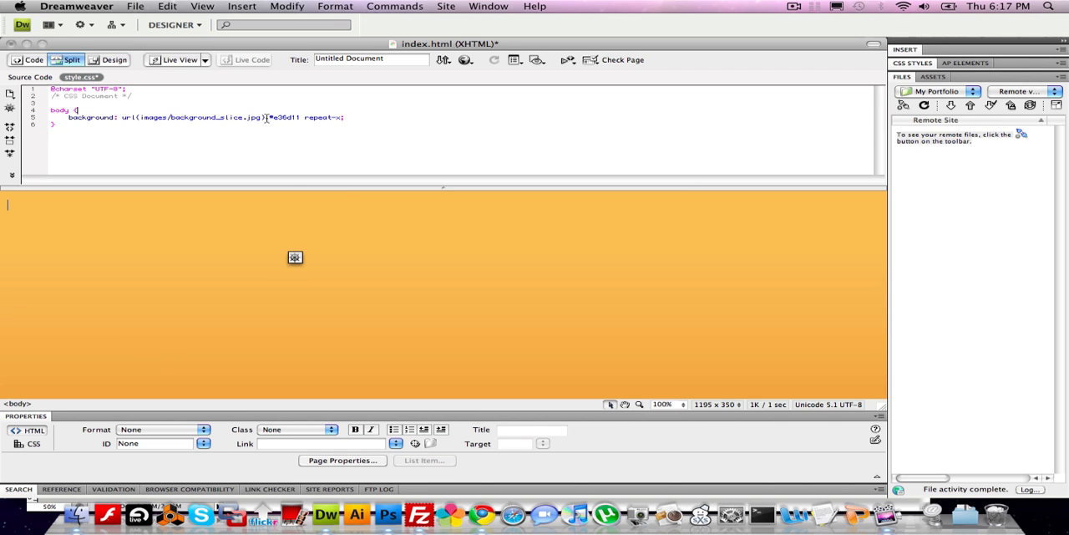
Step: Preview index.html in Safari, saving the modified files when prompted
left_click(135, 7)
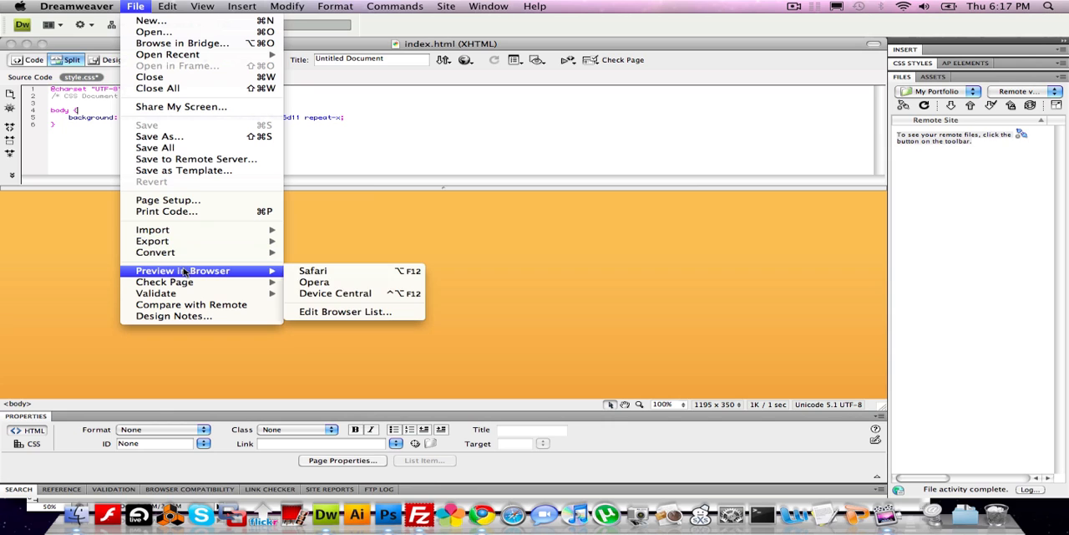
mouse_move(312, 270)
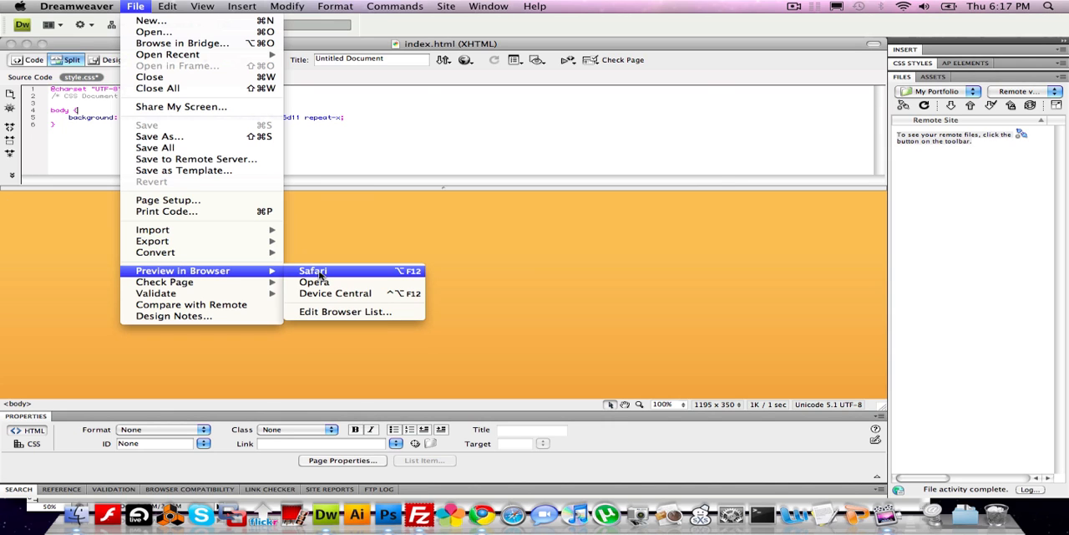
left_click(313, 270)
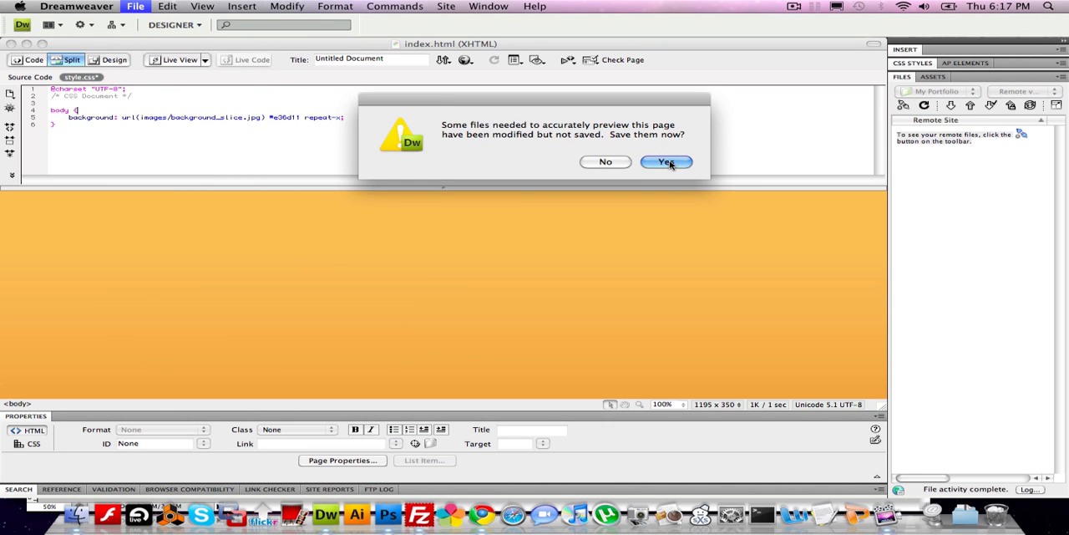
left_click(665, 161)
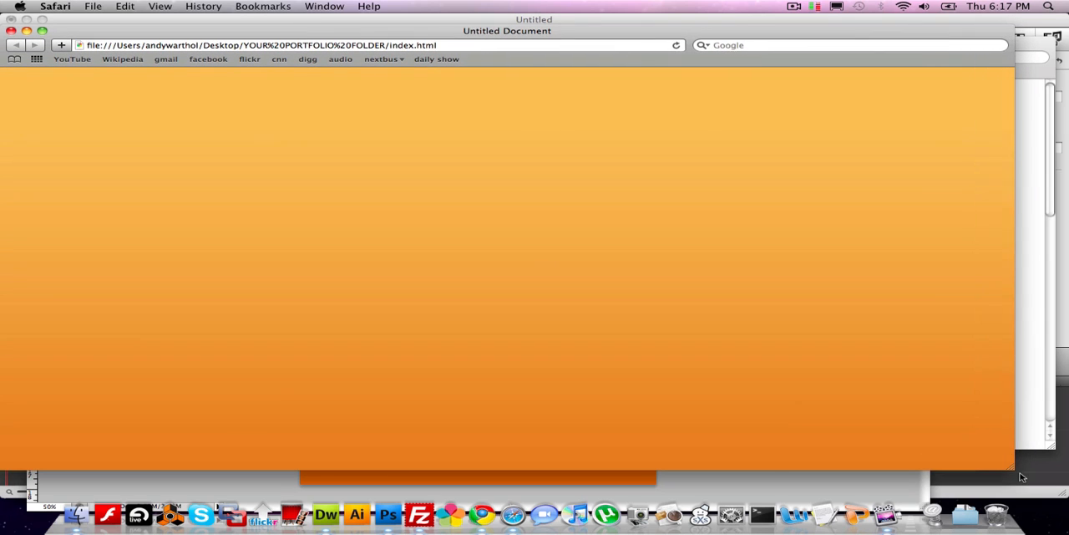
mouse_move(1059, 502)
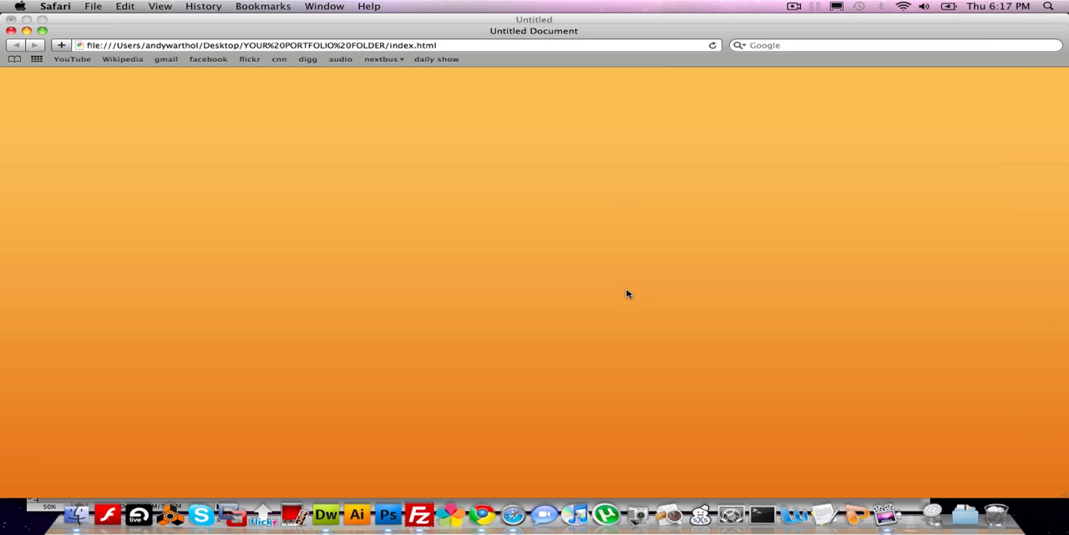
mouse_move(341, 190)
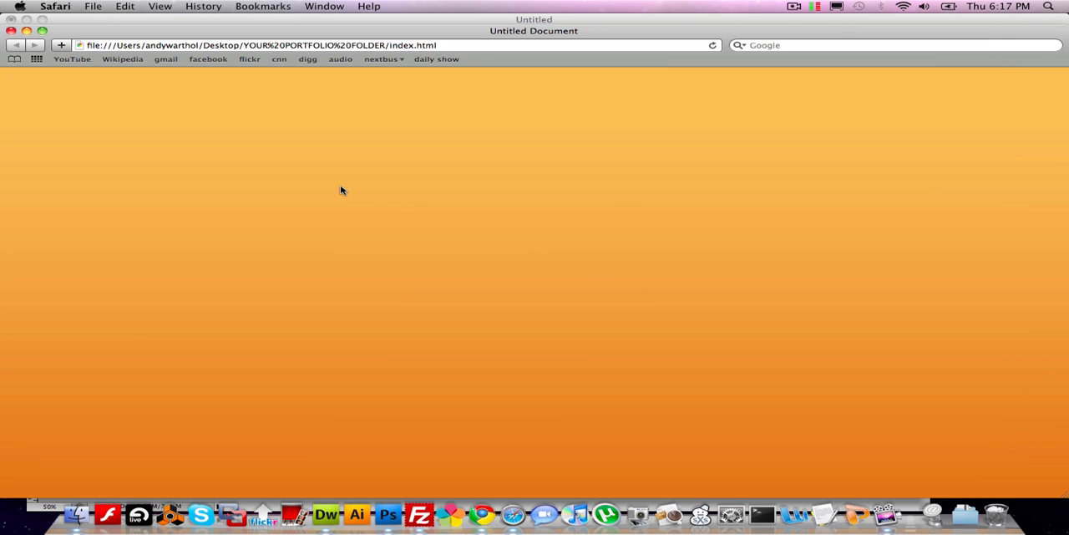